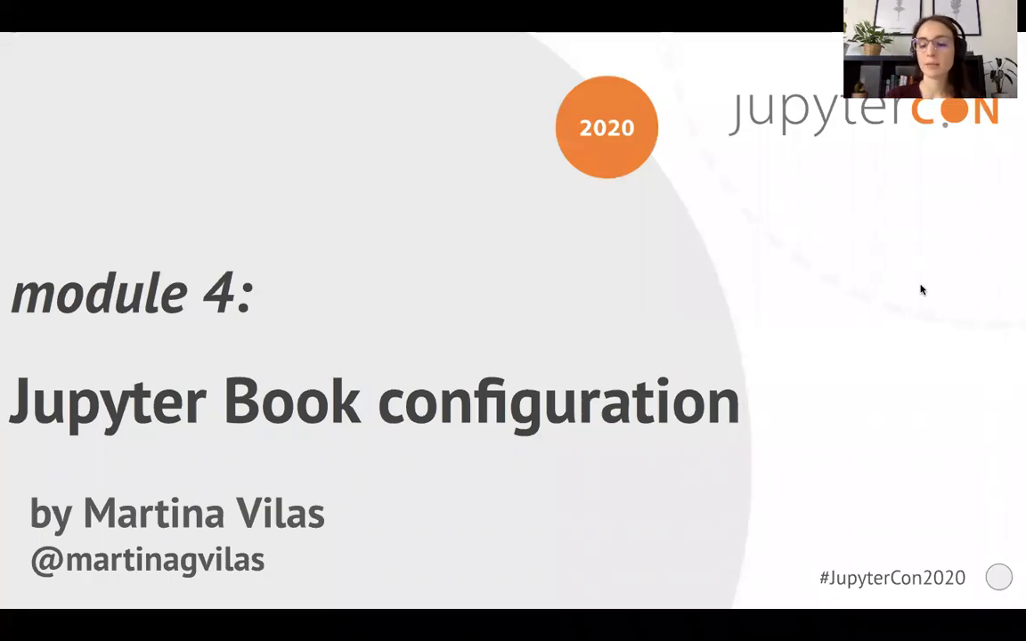
# Step: Advance from the module 4 title slide to the 'so far ...' recap slide
pyautogui.press('Right')
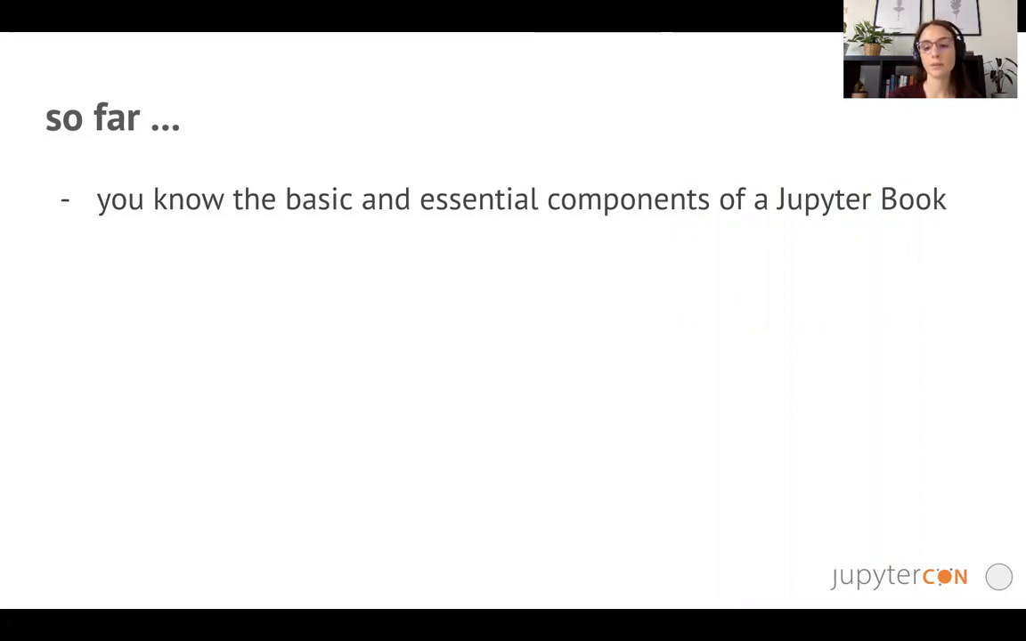
# Step: Reveal the recap point about building a first basic Jupyter Book, with its screenshot
pyautogui.press('Right')
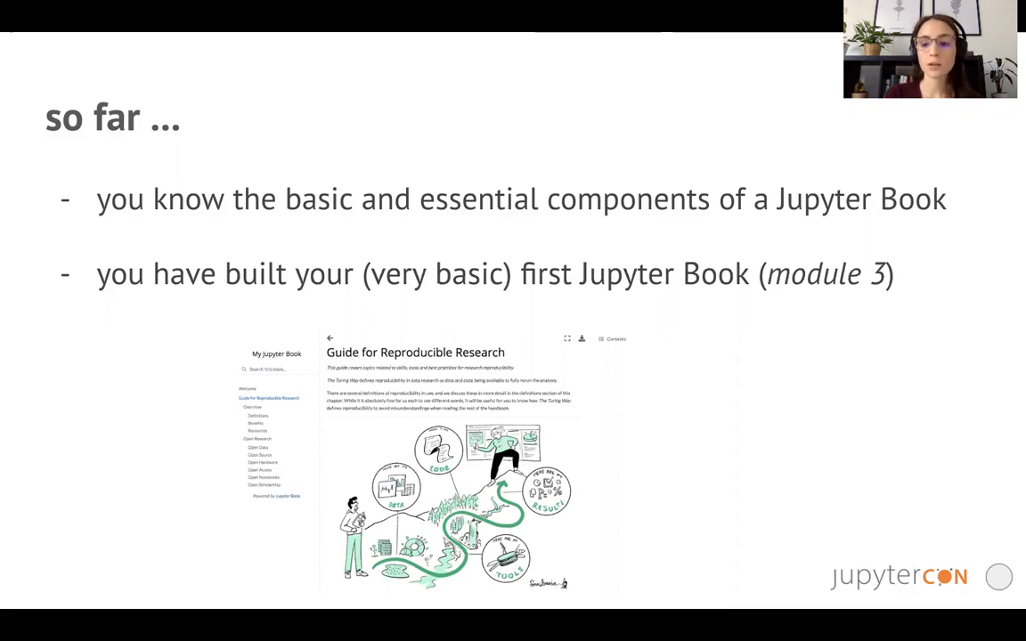
# Step: Advance to the _config.yml slides showing book, HTML and launch button settings
pyautogui.press('Right')
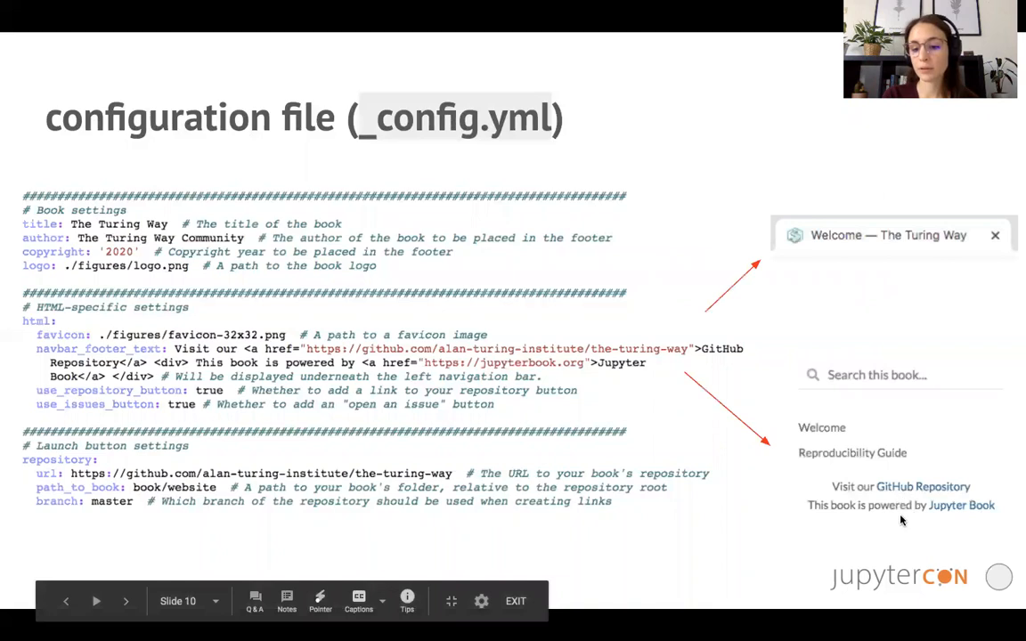
pyautogui.moveTo(987, 292)
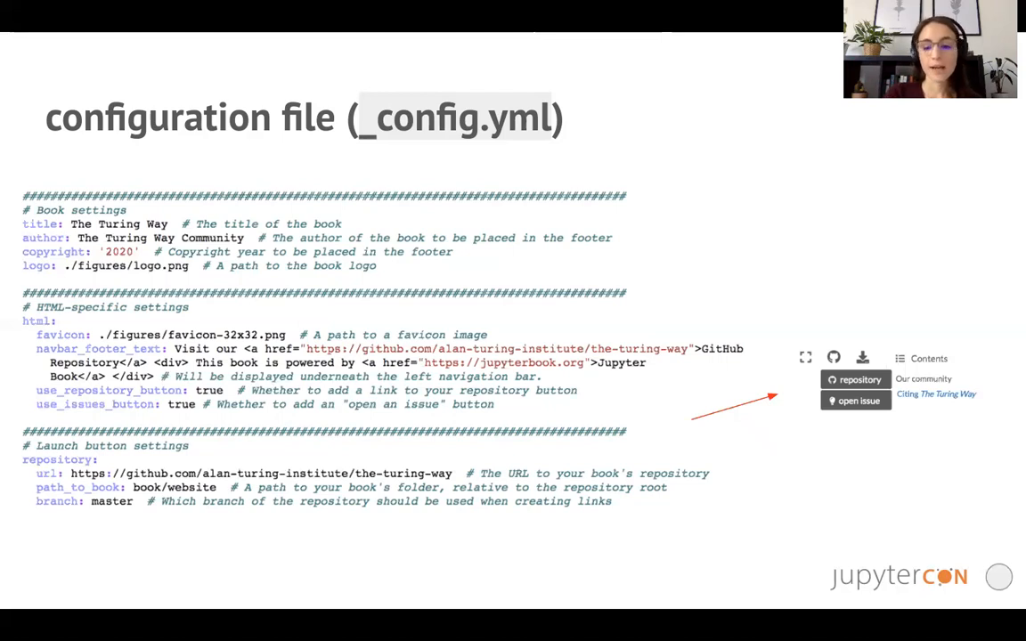
# Step: Step past the full _config.yml reference to the 'your Jupyter Book ...' slide
pyautogui.press('Right')
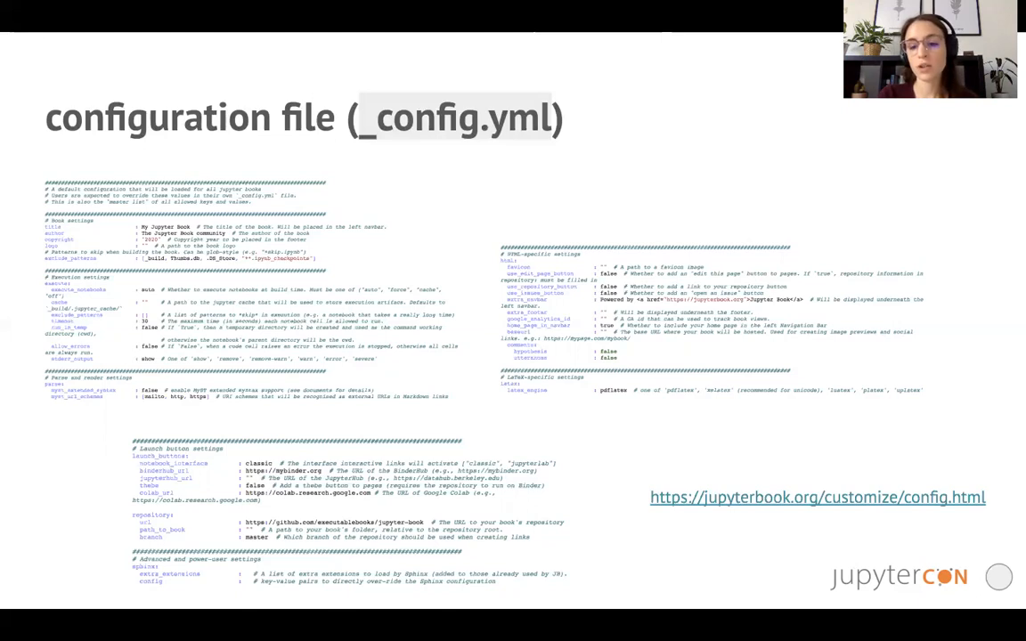
pyautogui.press('Right')
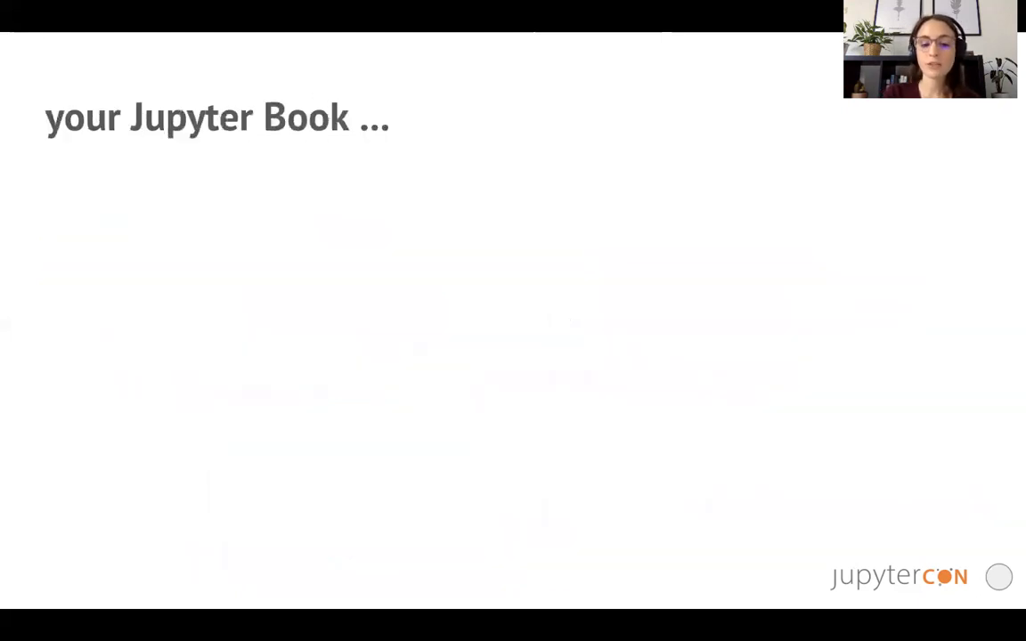